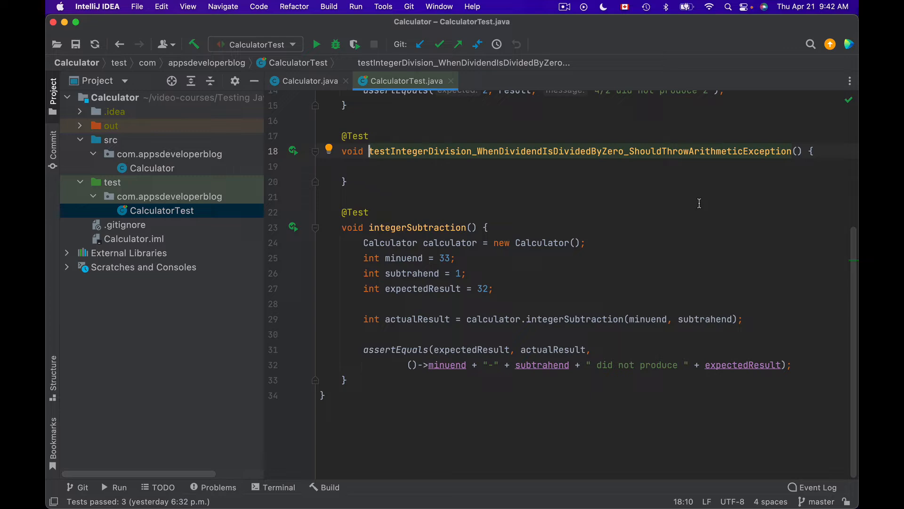
# Bring up the run options from the gutter icon beside the CalculatorTest class declaration
pyautogui.scroll(3)
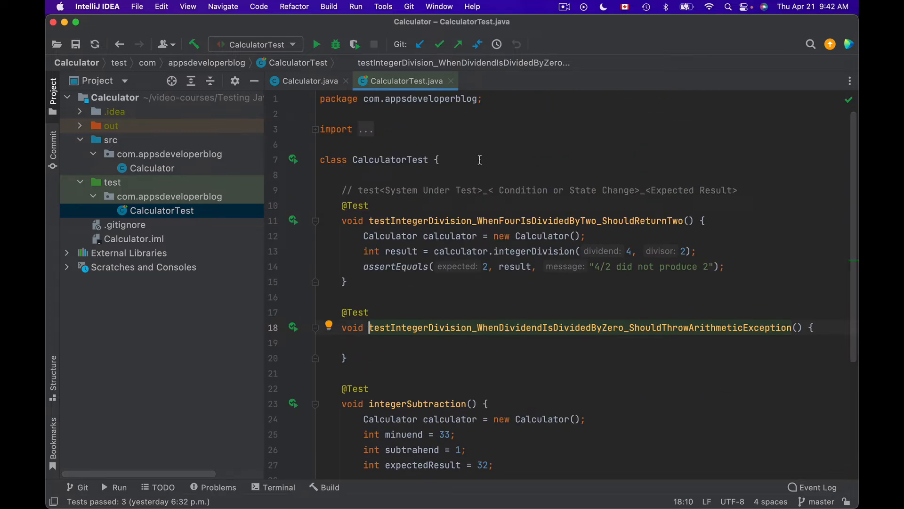
pyautogui.click(293, 158)
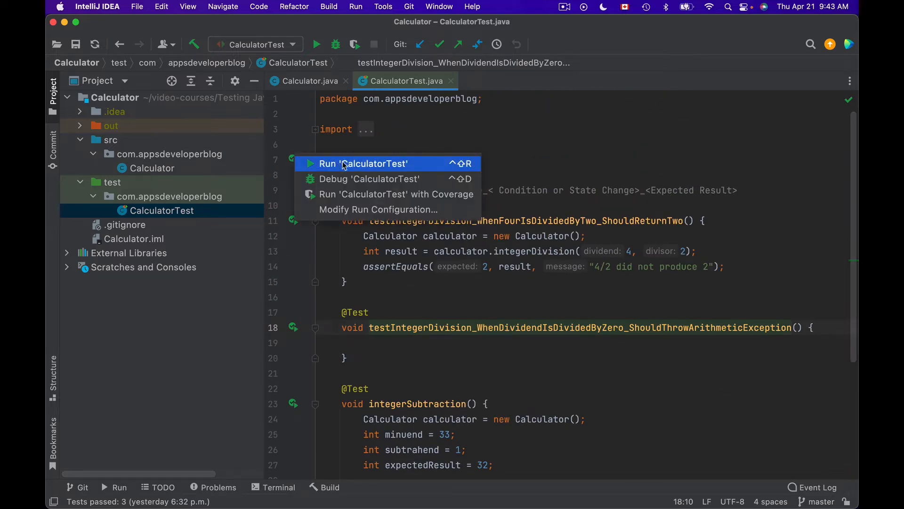
# Run all CalculatorTest tests and inspect the class result and the first division test, all passing
pyautogui.click(363, 163)
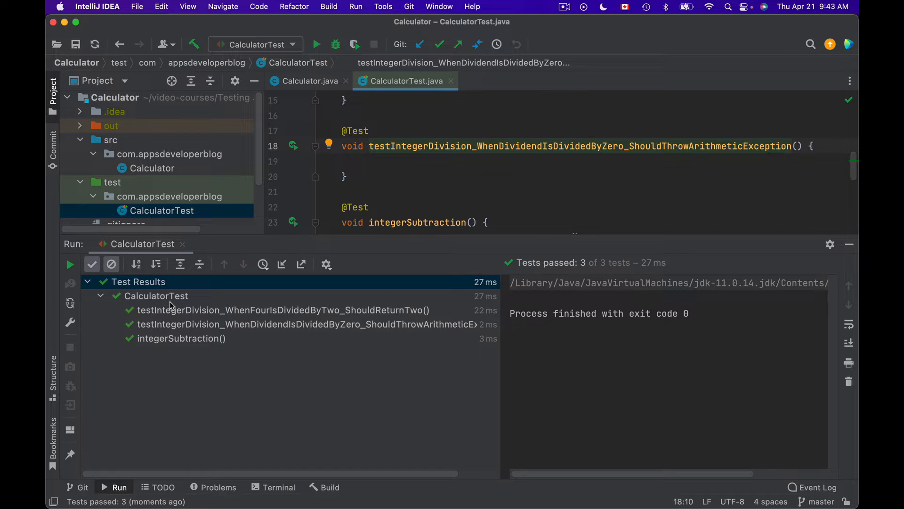
pyautogui.click(155, 295)
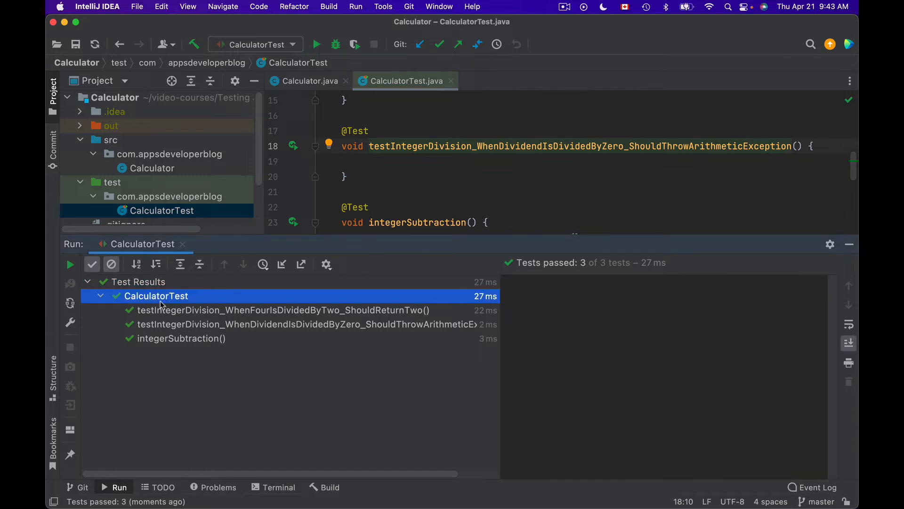
pyautogui.click(282, 310)
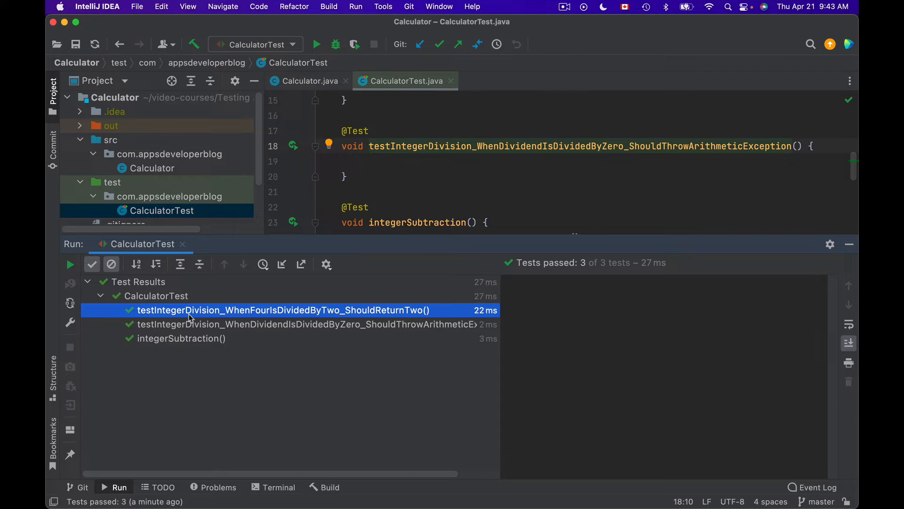
pyautogui.moveTo(849, 286)
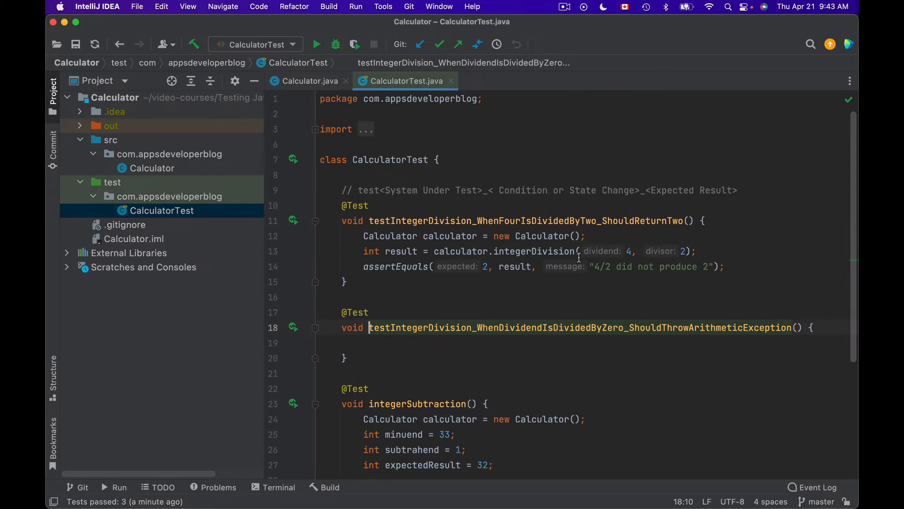
pyautogui.write('@DisplayName("')
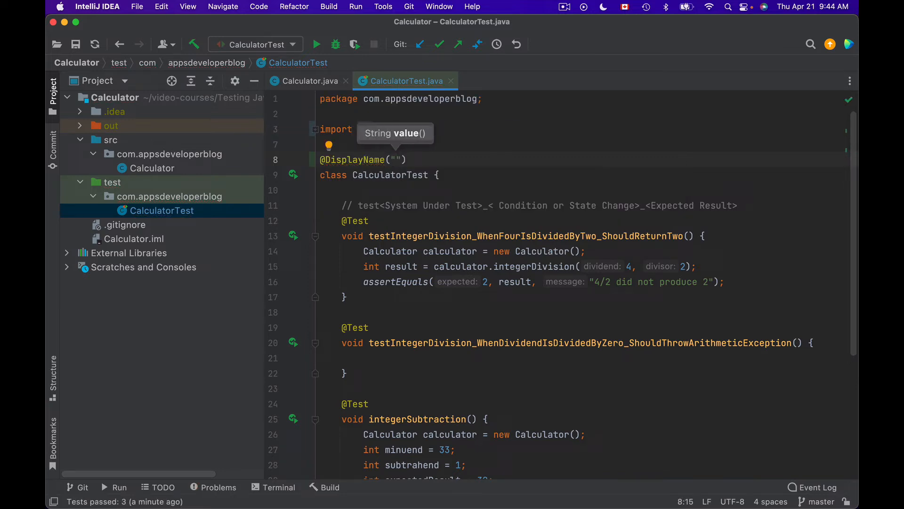
pyautogui.click(396, 161)
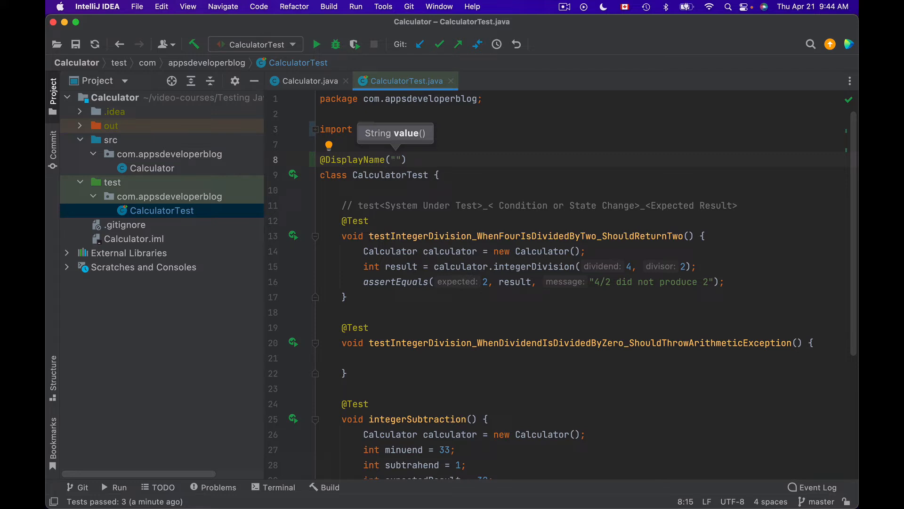
pyautogui.write('Test Math operations in Calculator class')
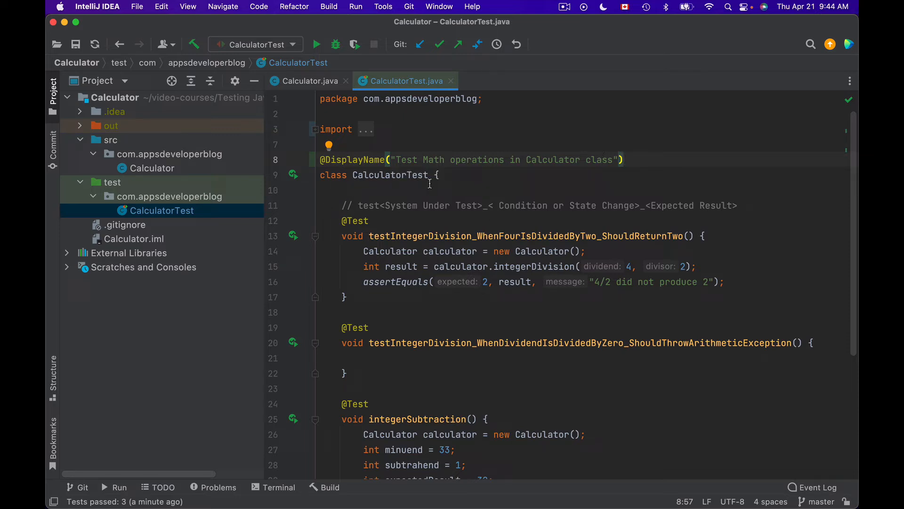
pyautogui.moveTo(736, 209)
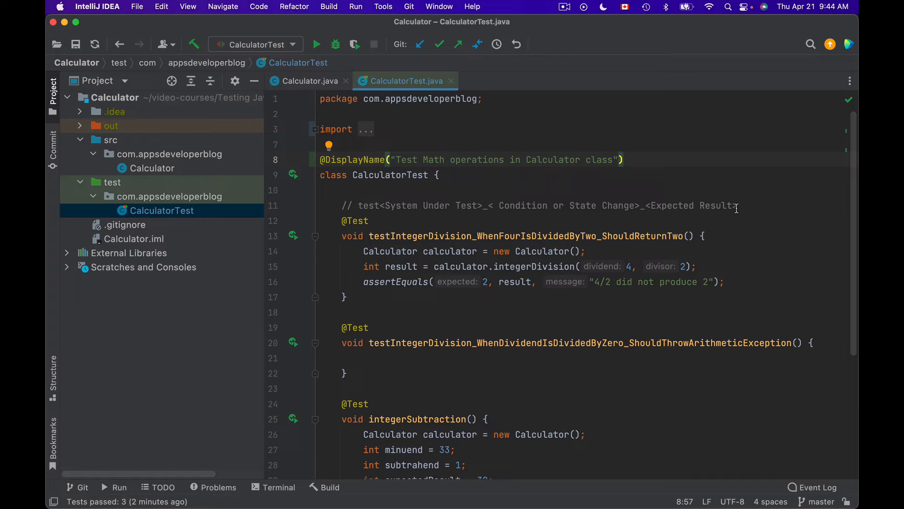
pyautogui.click(736, 206)
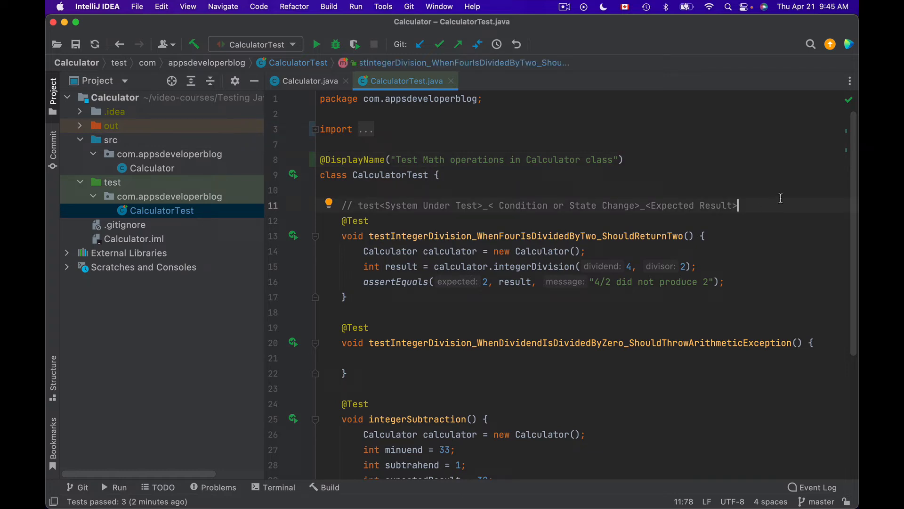
pyautogui.write('@DisplayName()')
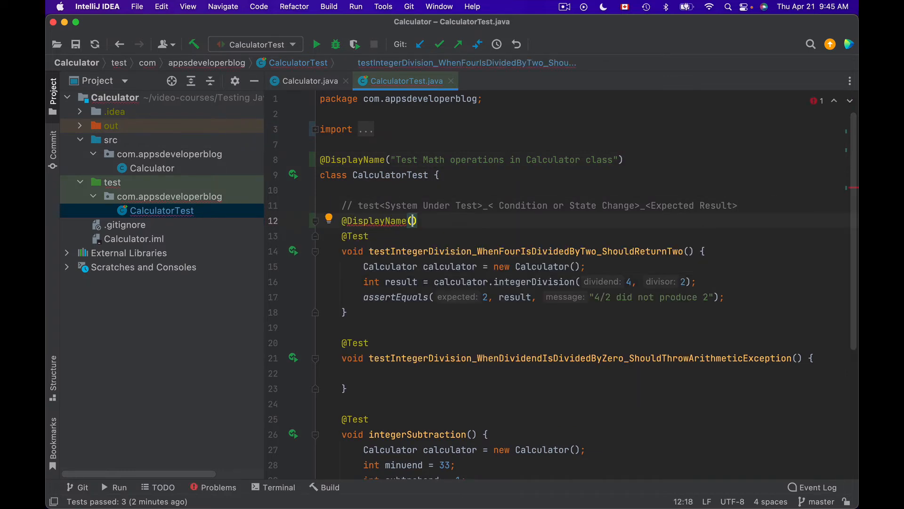
pyautogui.write('"Test "')
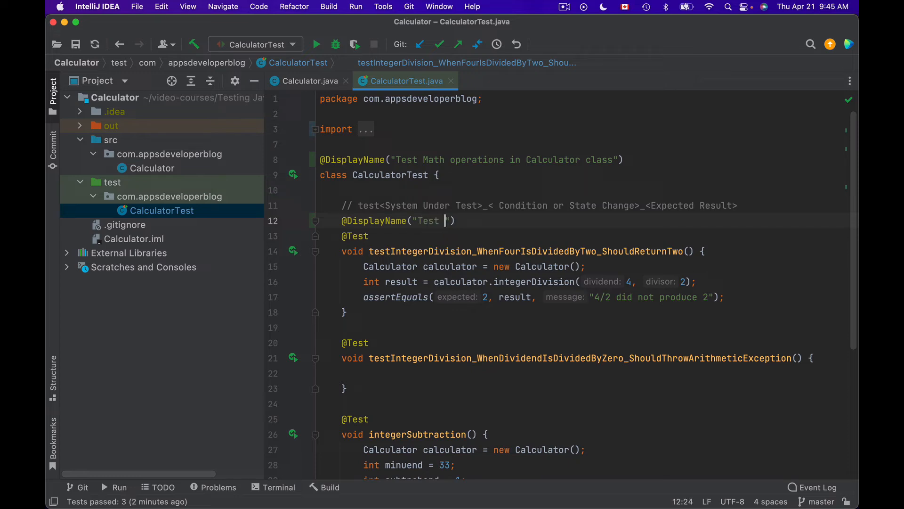
pyautogui.write('@DisplayName(')
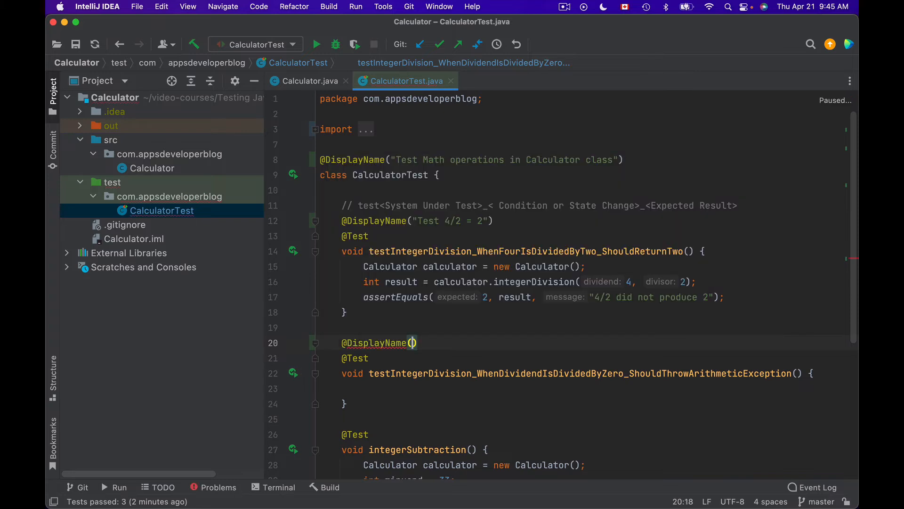
pyautogui.write('"Division by zero"')
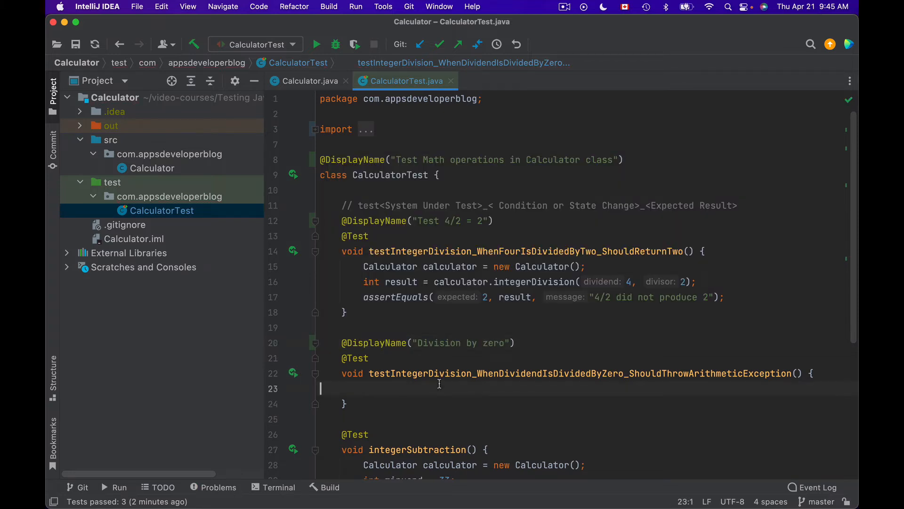
# Make the division-by-zero test body call fail("Not implemented yet")
pyautogui.press('Return')
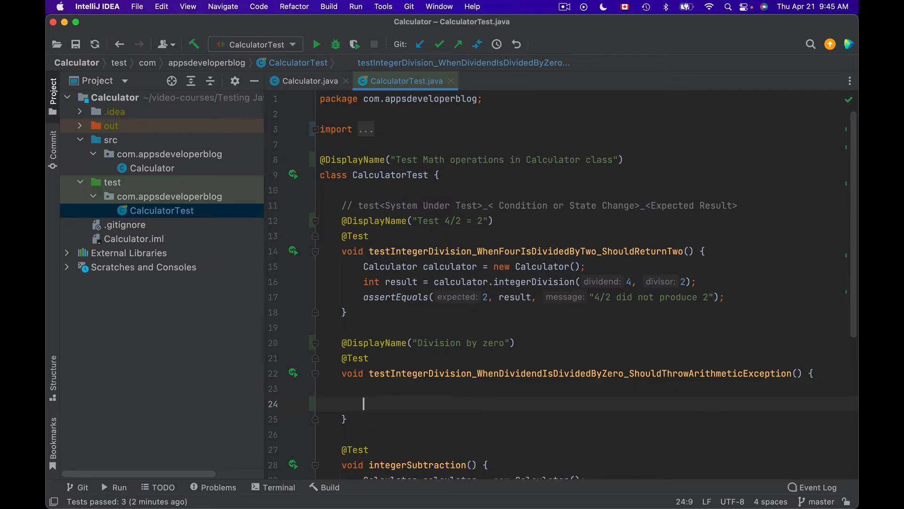
pyautogui.write('fail("")')
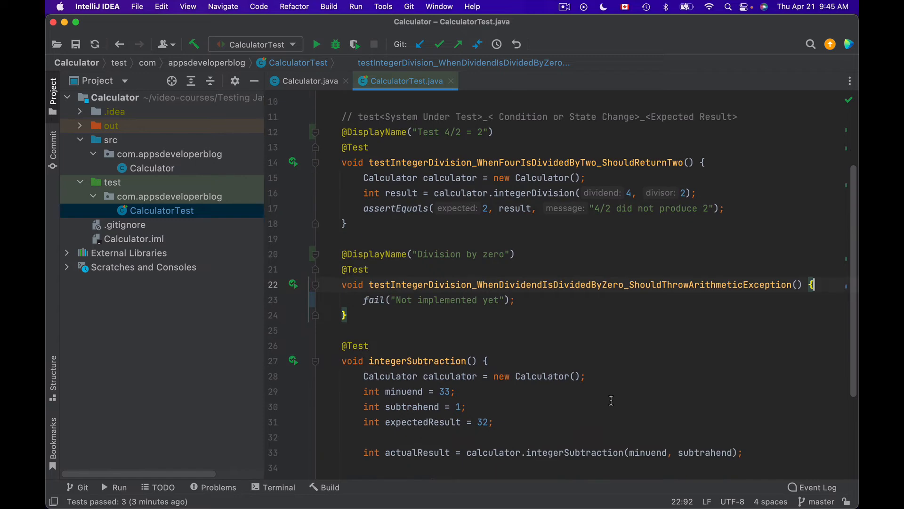
pyautogui.write('@DisplayName("Test 33')
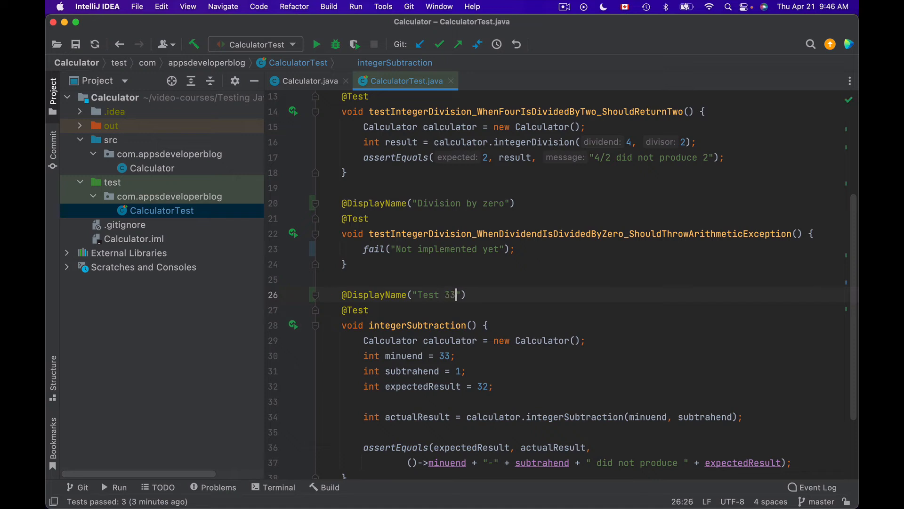
pyautogui.write('-1=')
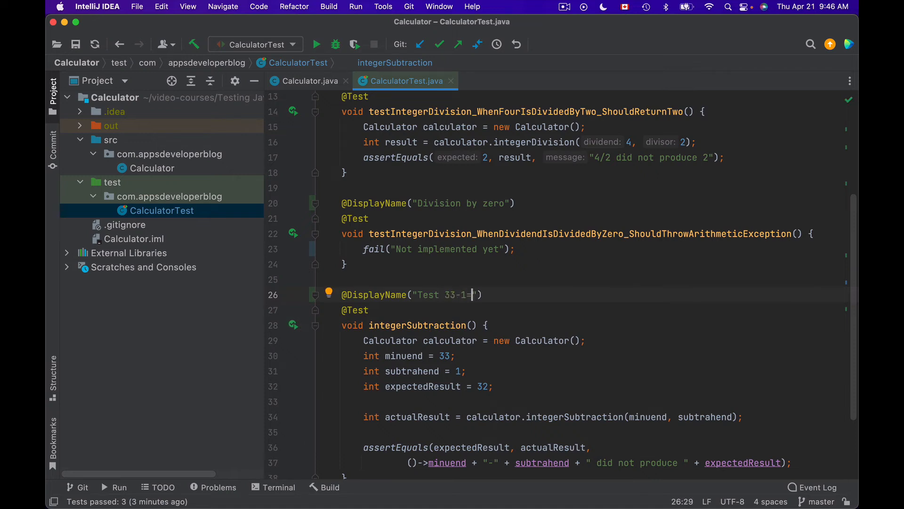
pyautogui.write('32')
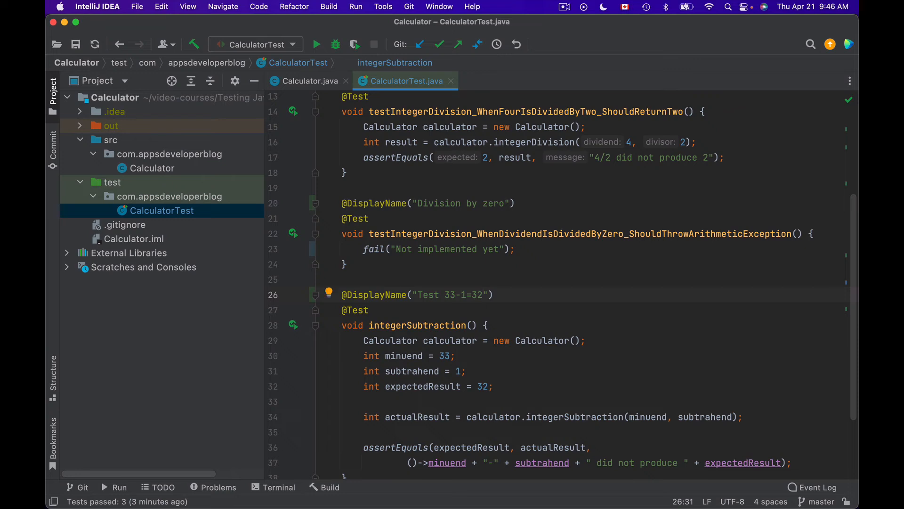
pyautogui.click(370, 219)
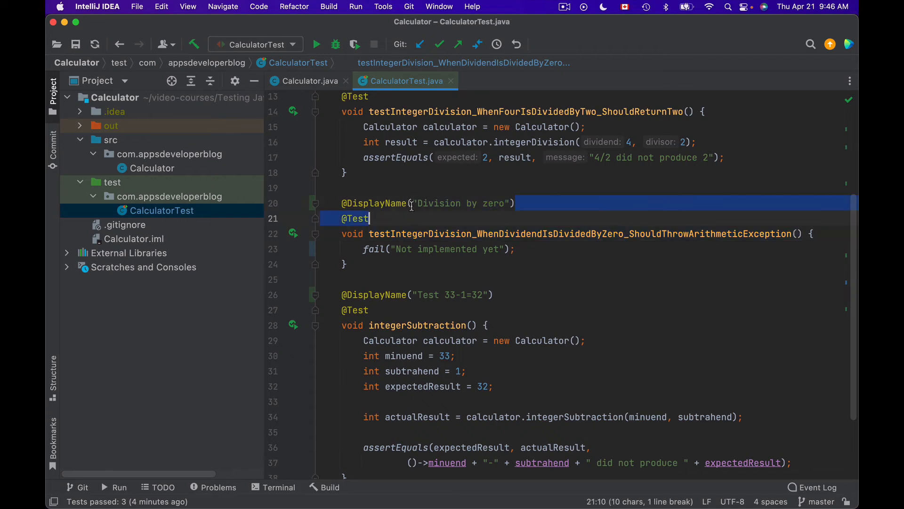
pyautogui.click(533, 203)
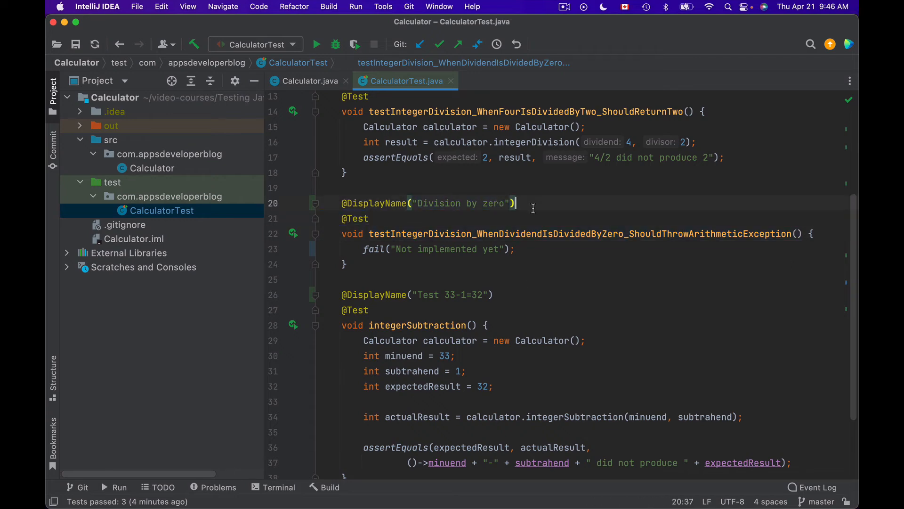
pyautogui.scroll(3)
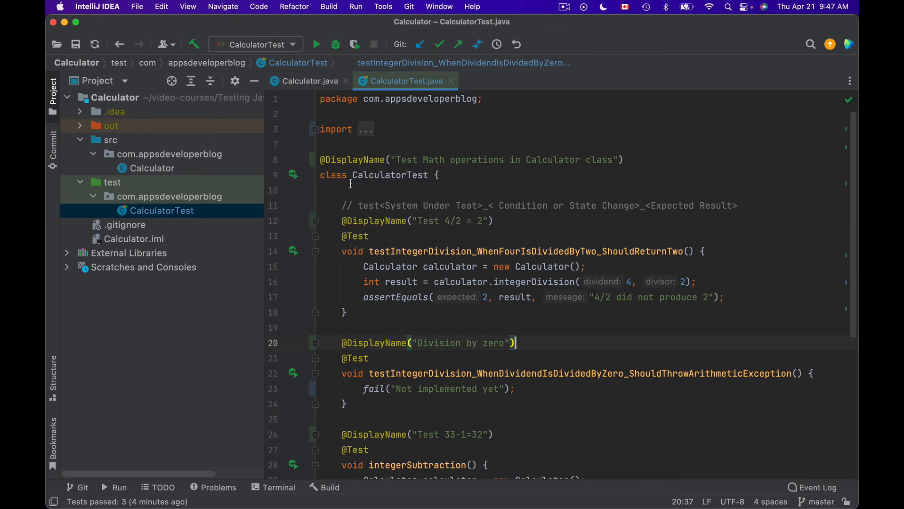
# Rerun CalculatorTest and inspect the failing Division by zero and passing Test 4/2 = 2 results
pyautogui.click(316, 44)
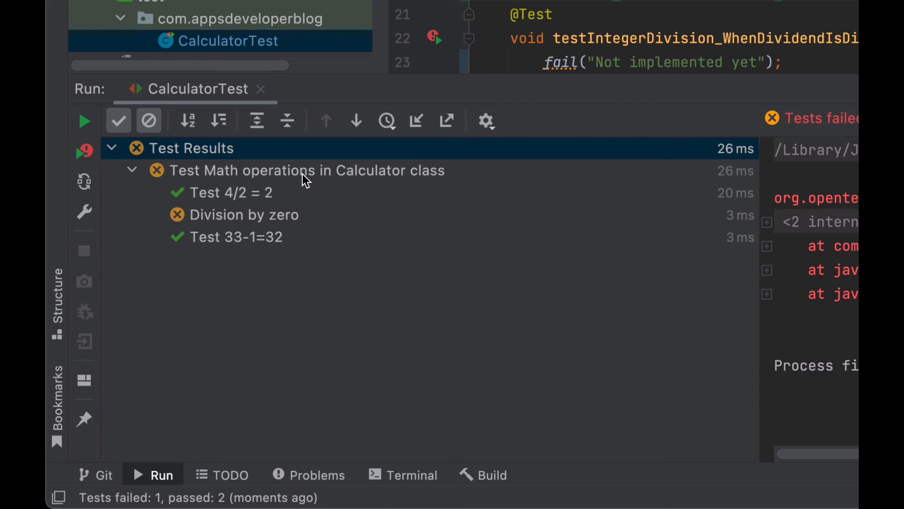
pyautogui.click(305, 171)
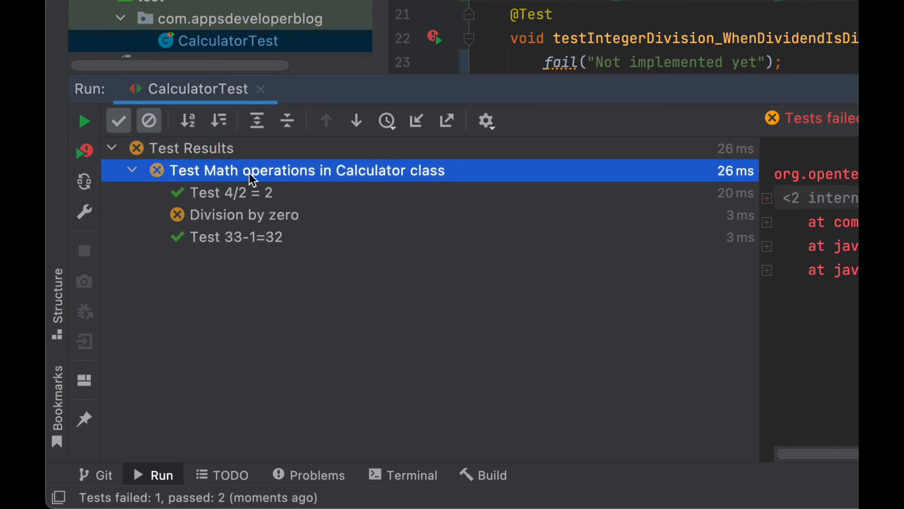
pyautogui.moveTo(414, 184)
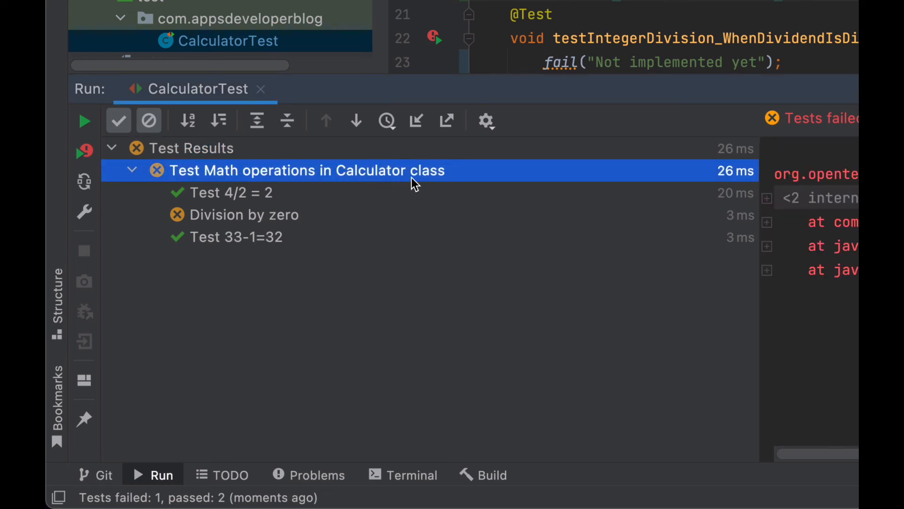
pyautogui.click(245, 215)
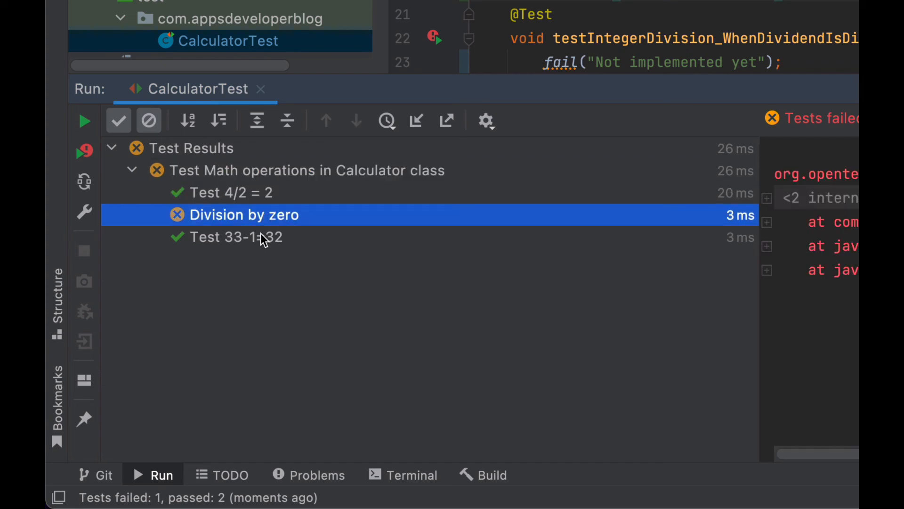
pyautogui.click(231, 192)
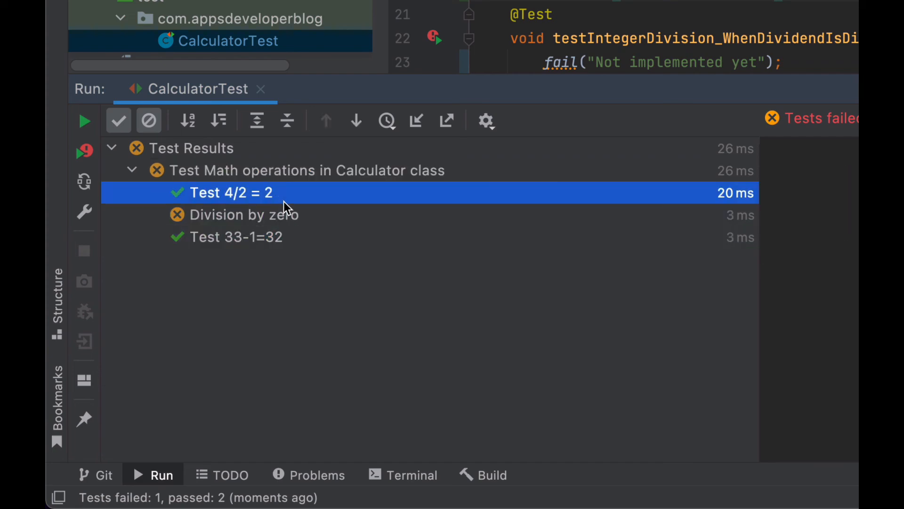